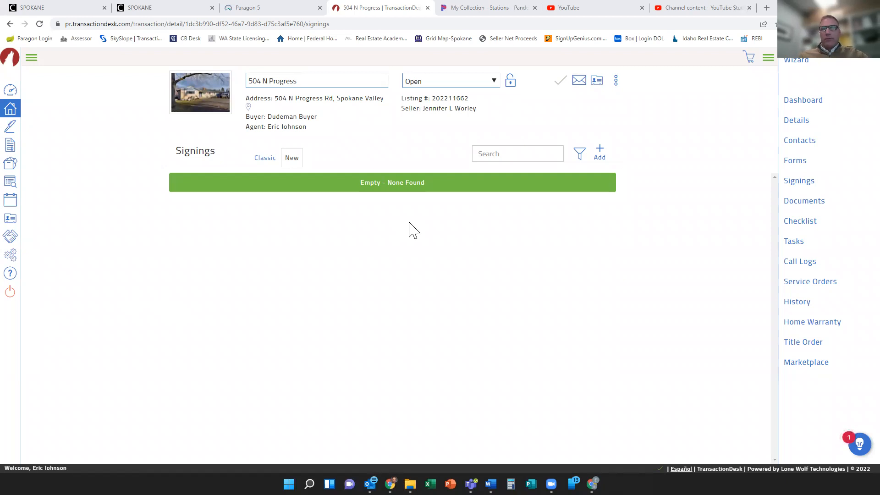
mouse_move(780, 191)
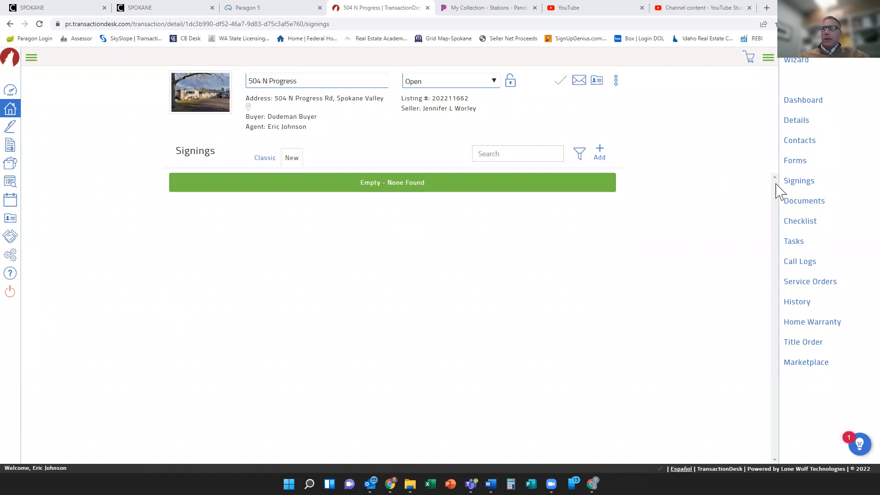
mouse_move(798, 180)
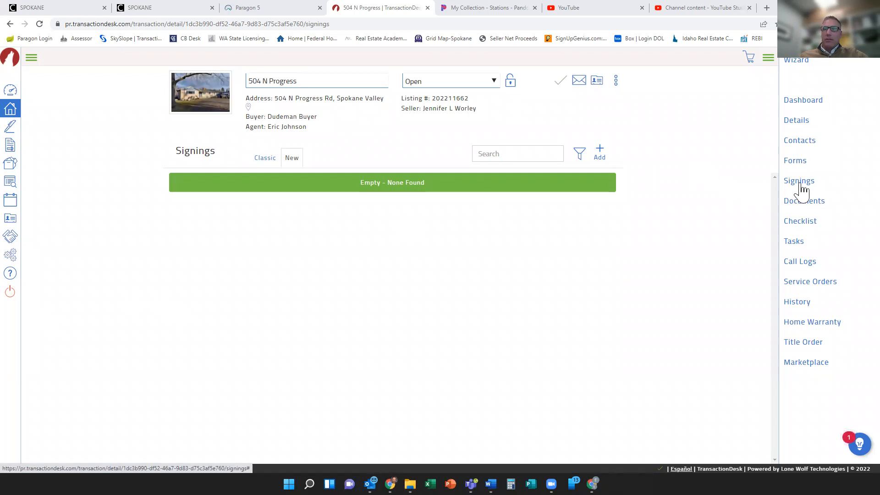
mouse_move(620, 177)
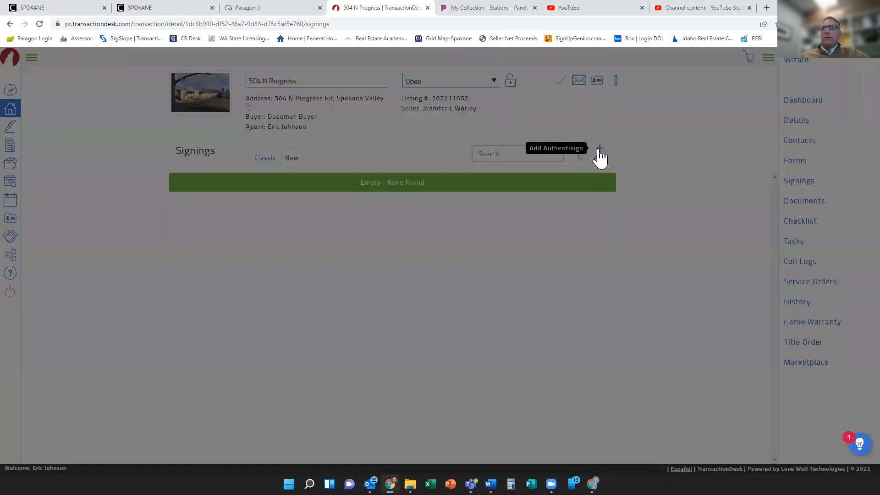
Step: Create a new Authentisign signing named '504 N Progress' and save it
click(600, 152)
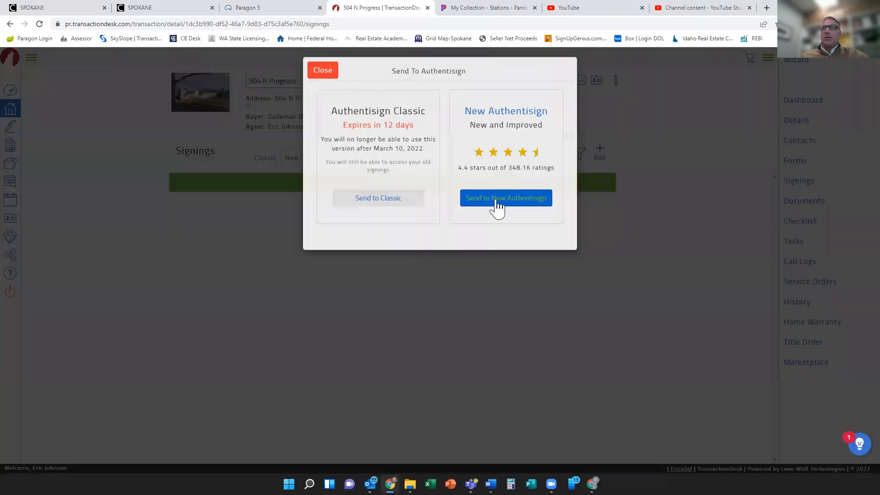
click(505, 198)
text(504 N)
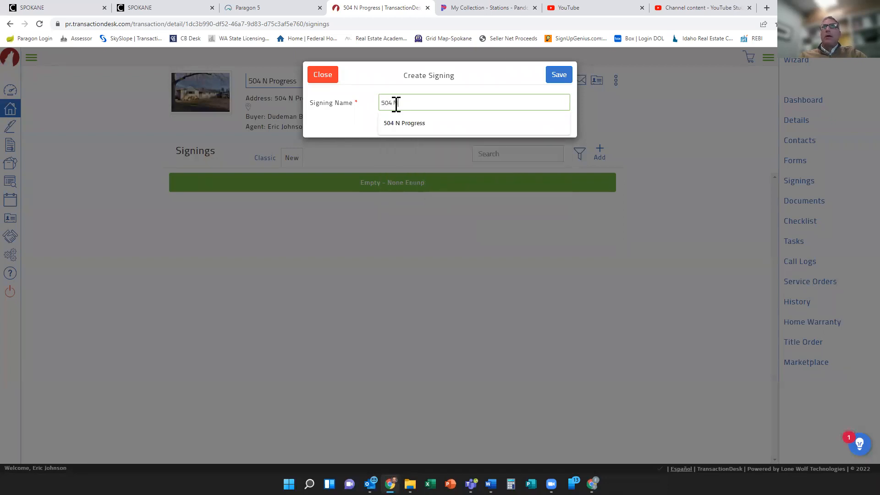
text(Progr)
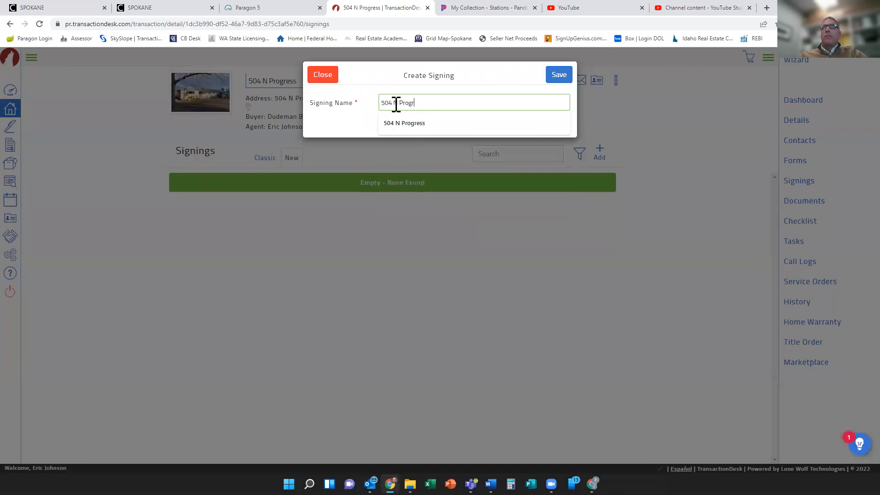
click(404, 123)
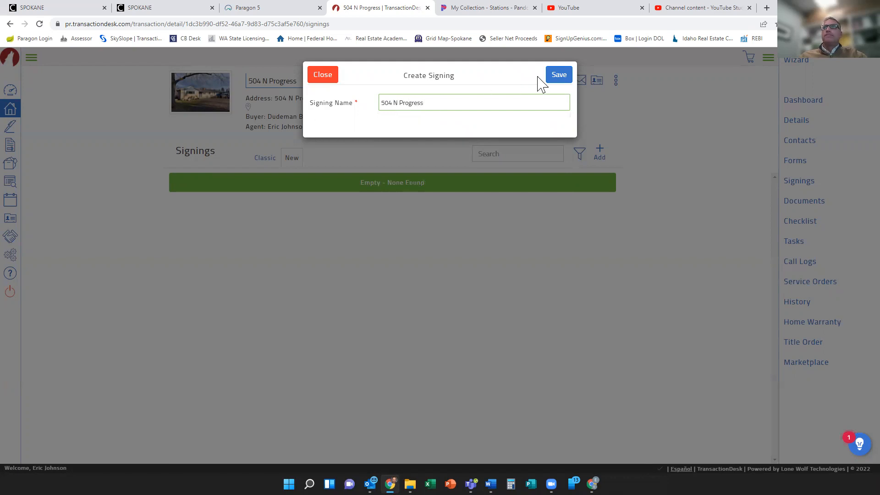
click(558, 74)
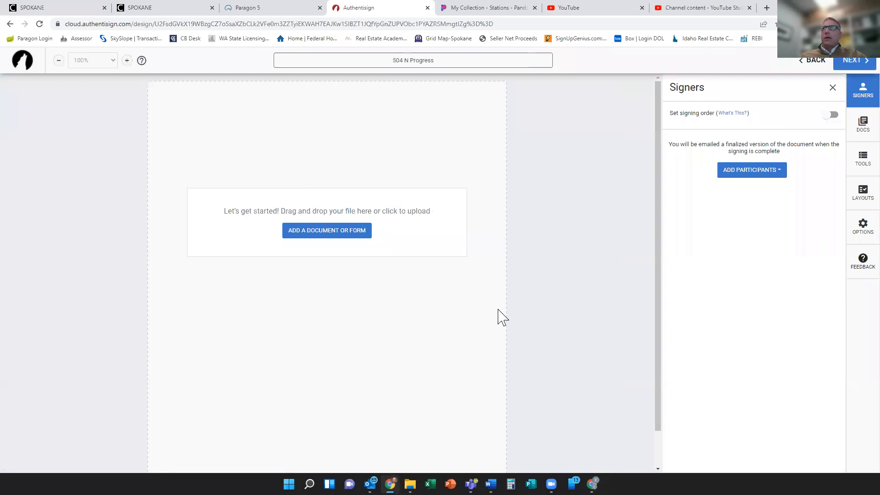
mouse_move(765, 257)
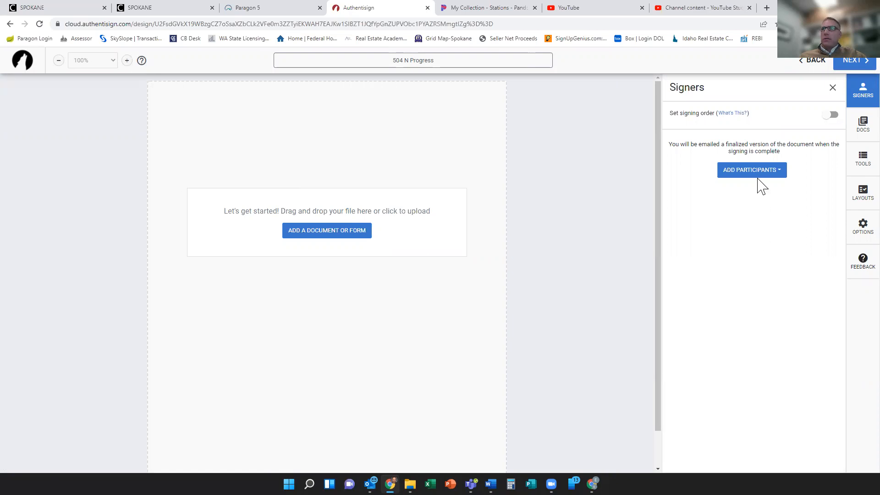
Step: Add the Selling Broker and the Buyer from the transaction as signers
click(752, 170)
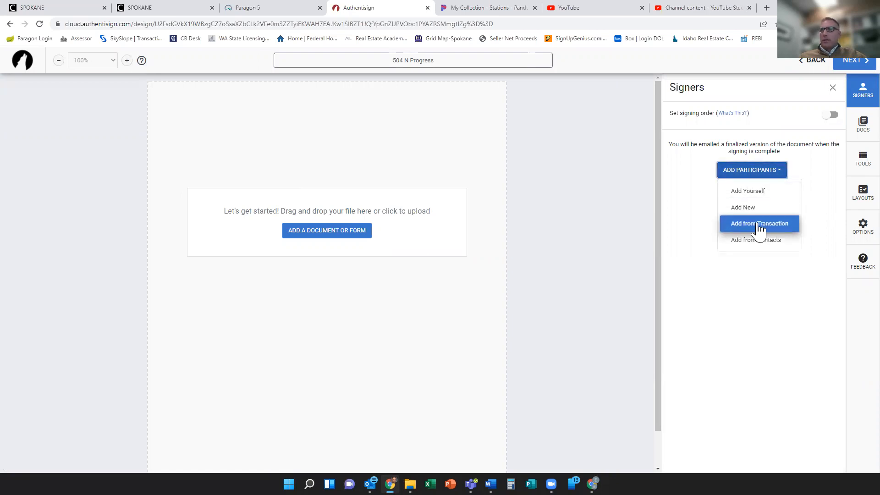
click(760, 223)
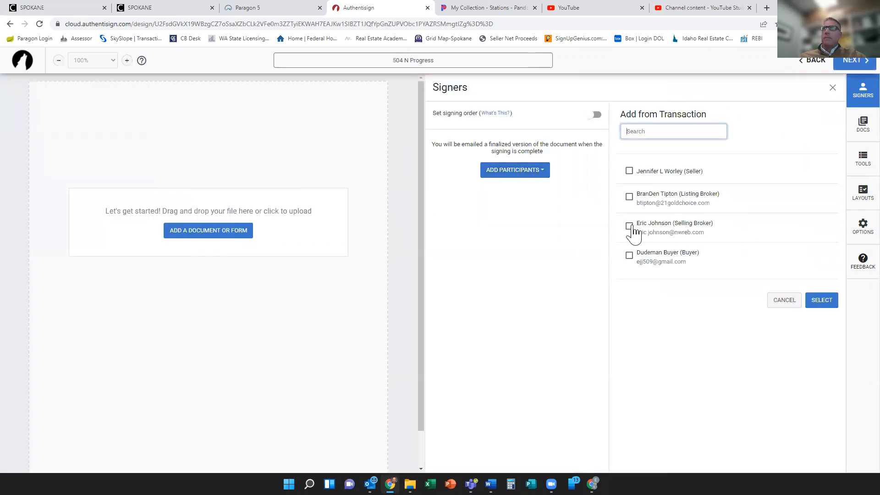
click(629, 225)
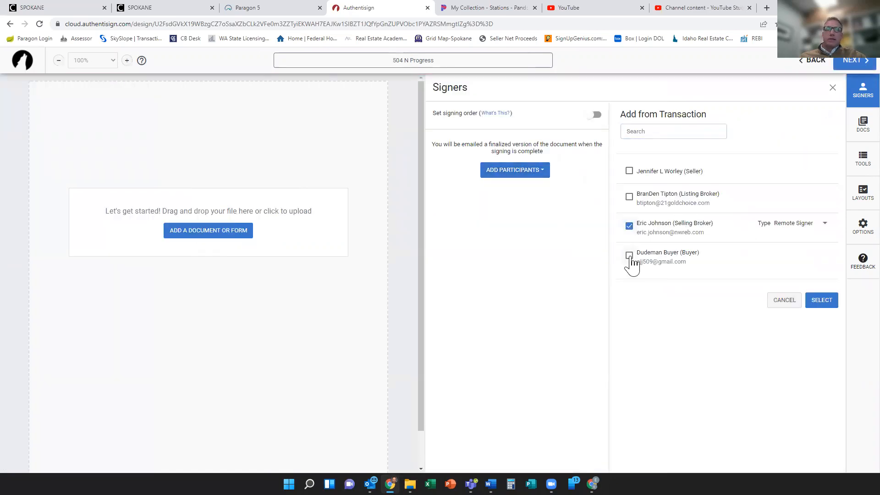
click(629, 255)
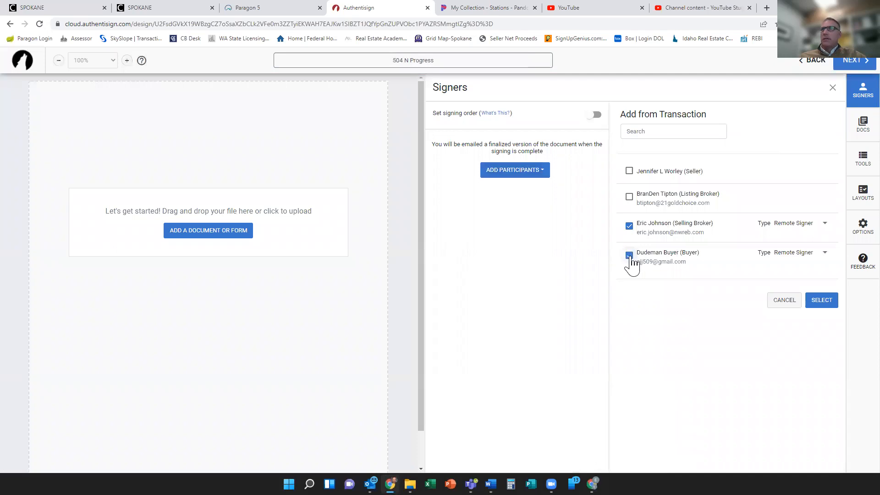
click(629, 255)
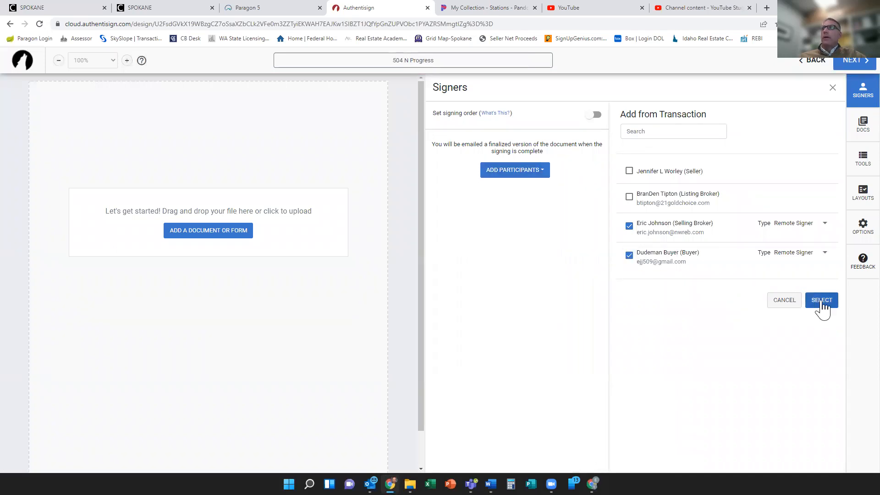
click(821, 300)
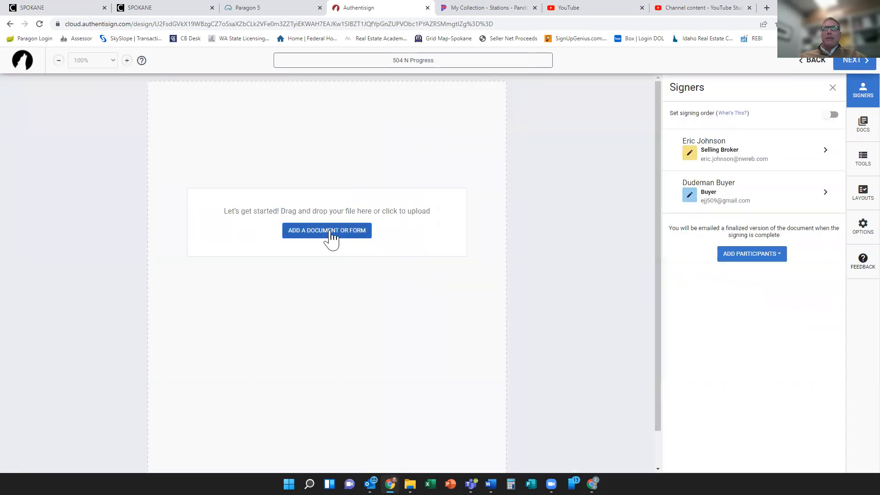
Step: Attach the addendum forms, including Form 35 Inspection, Form 22K utilities and Exhibit A
click(327, 230)
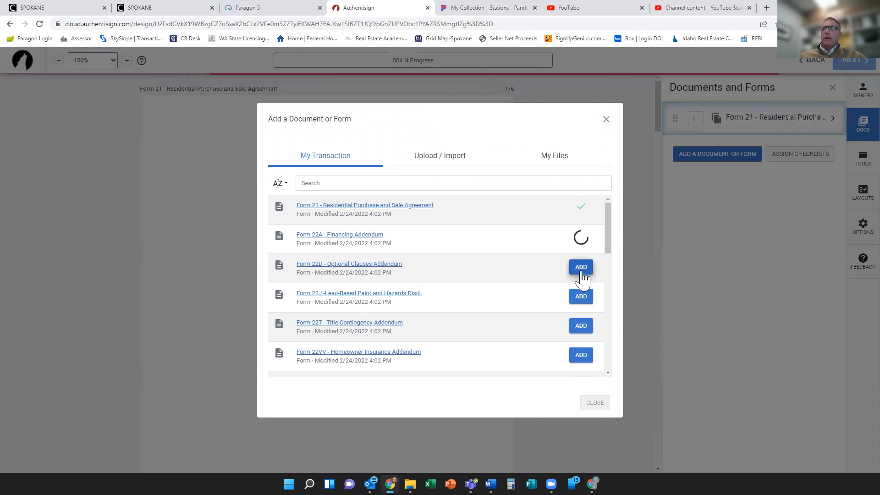
click(580, 267)
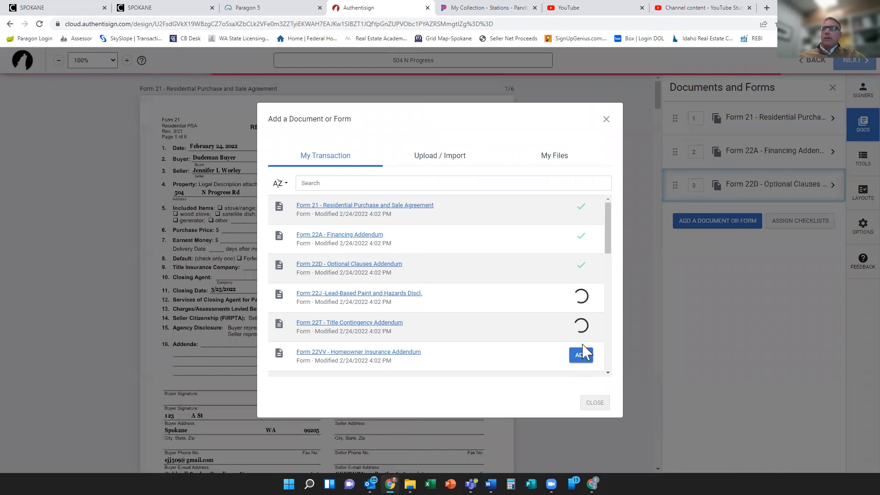
scroll(down, 3)
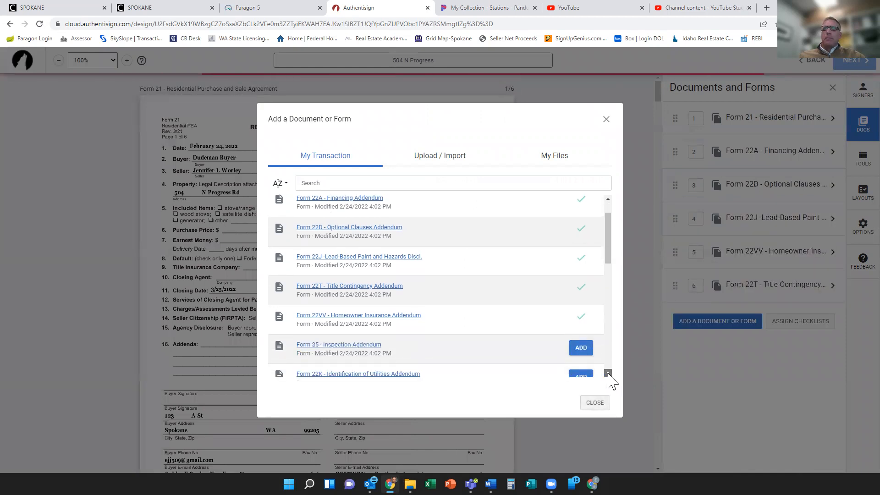
click(581, 348)
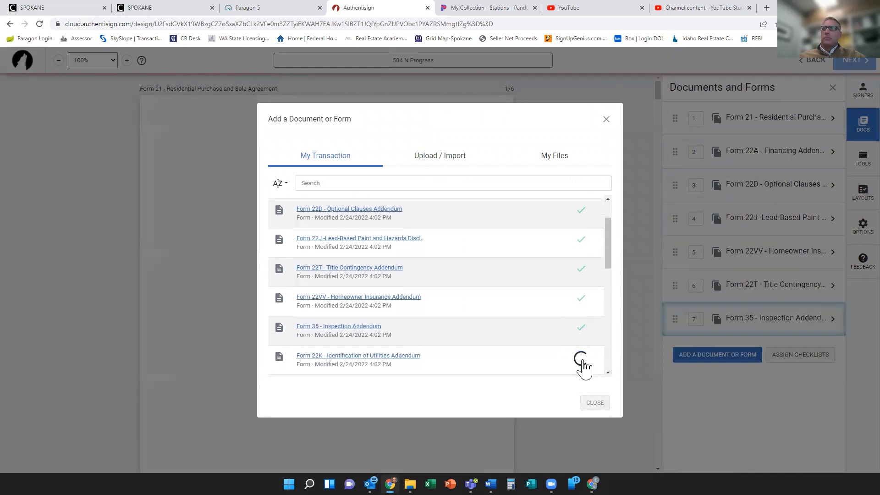
click(581, 360)
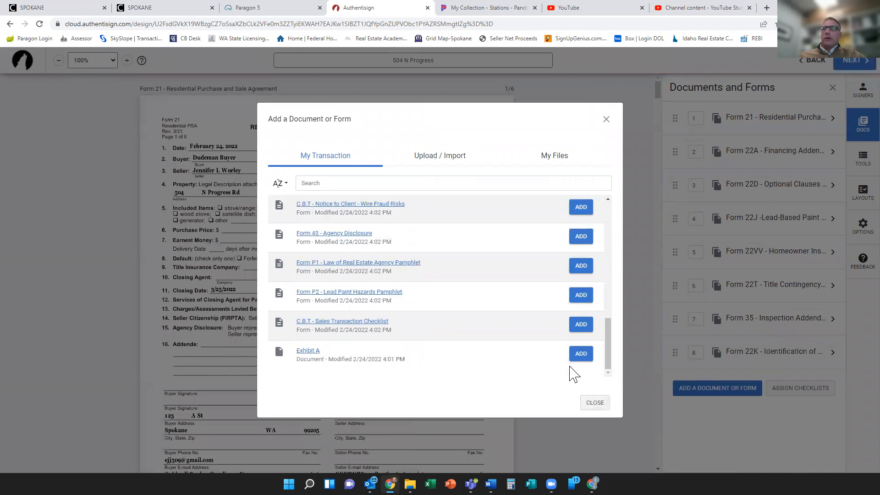
click(581, 353)
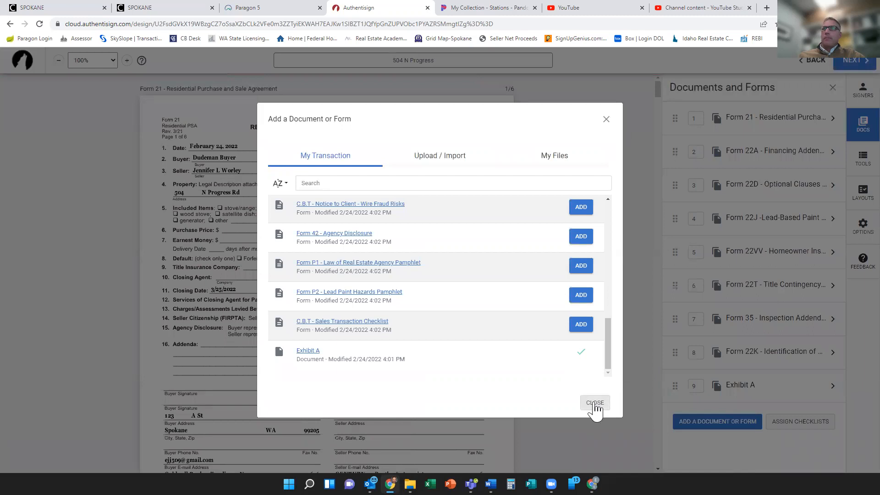
click(594, 402)
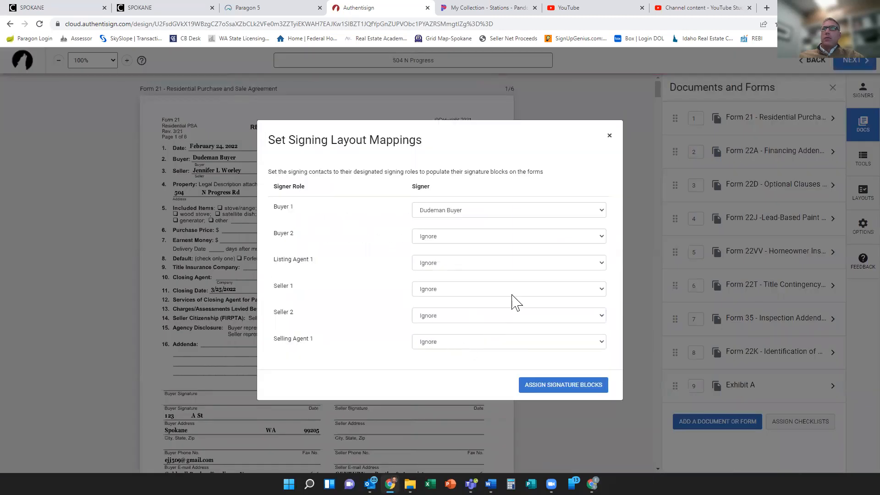
mouse_move(452, 351)
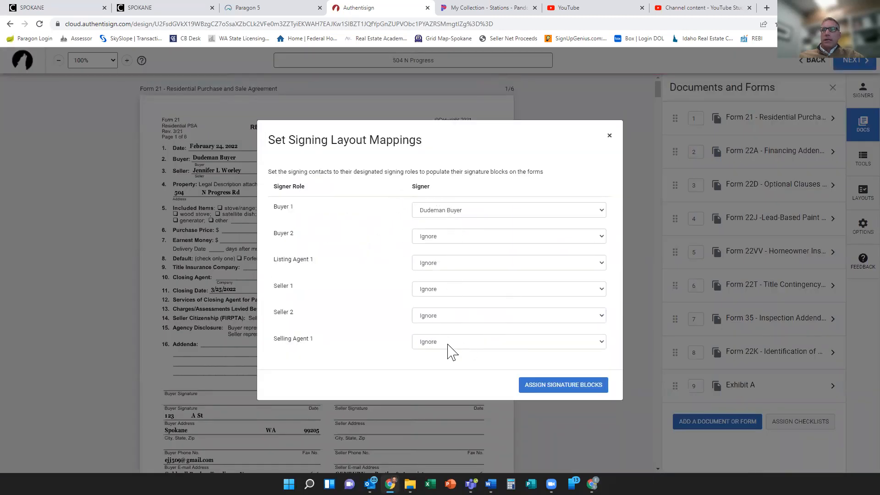
click(507, 341)
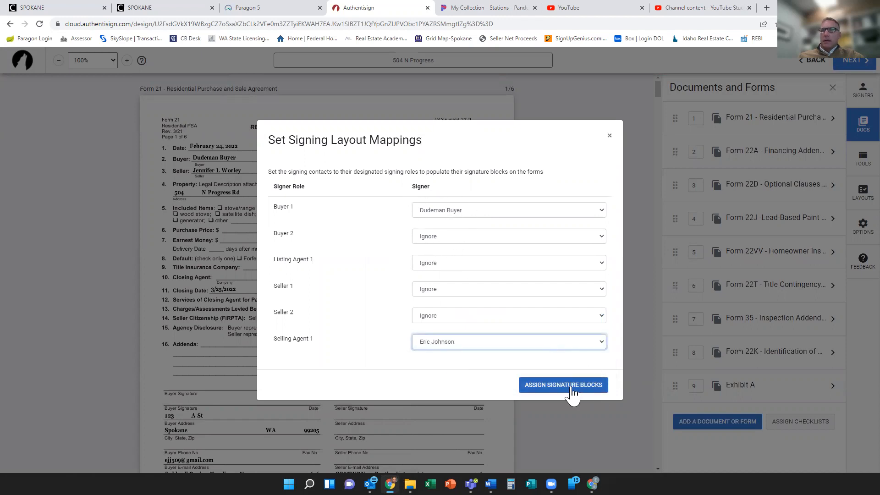
click(563, 385)
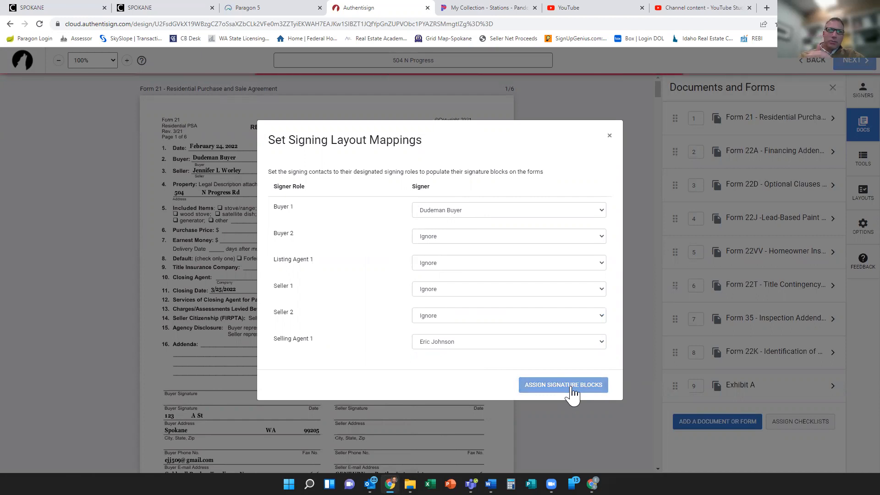
click(562, 385)
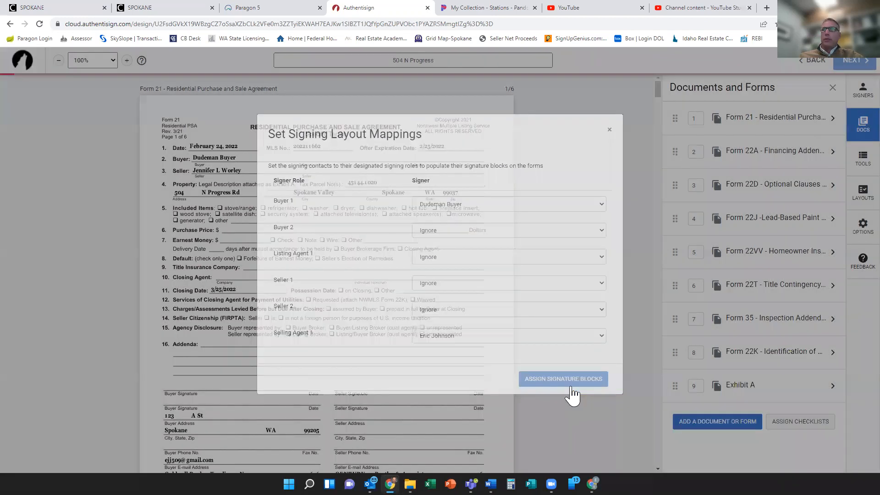
click(563, 379)
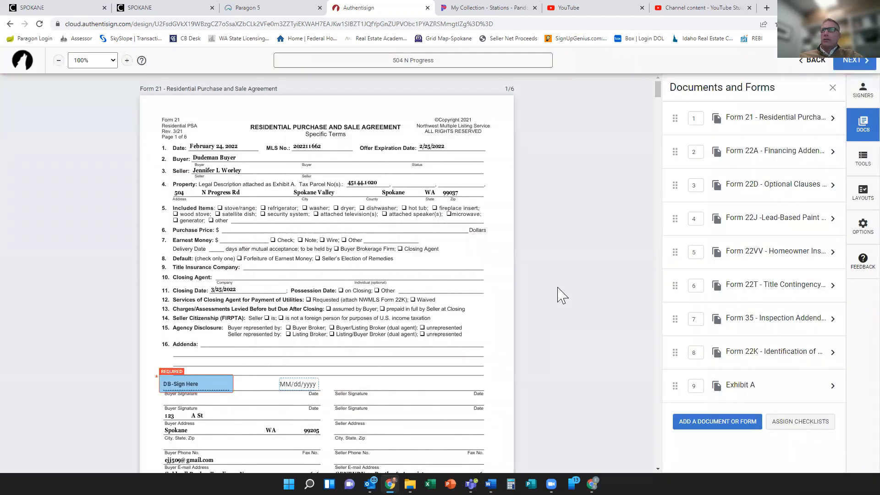
mouse_move(645, 268)
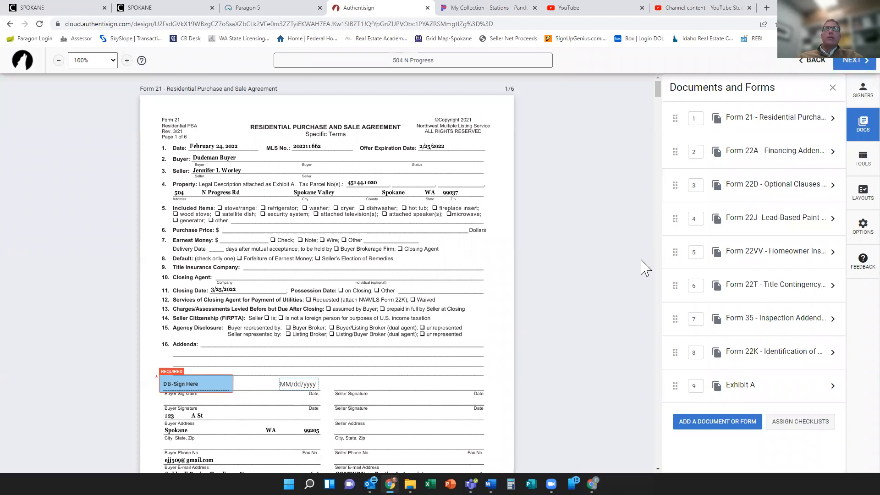
mouse_move(590, 150)
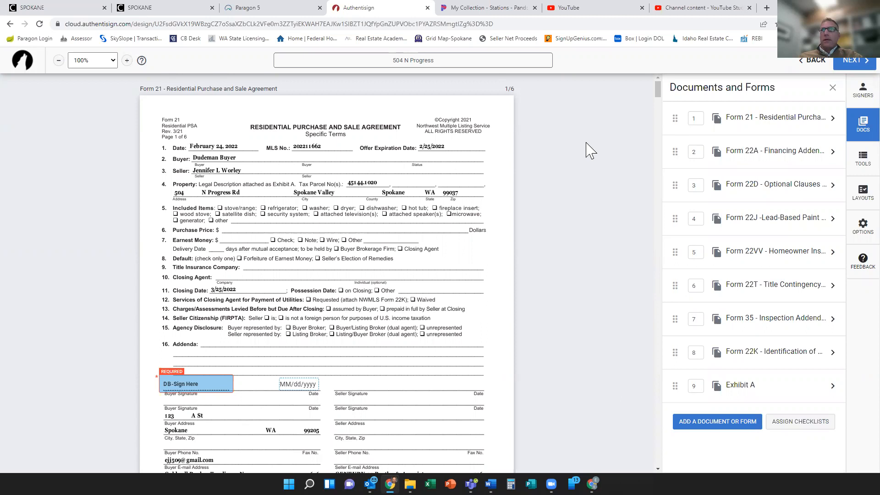
scroll(down, 3)
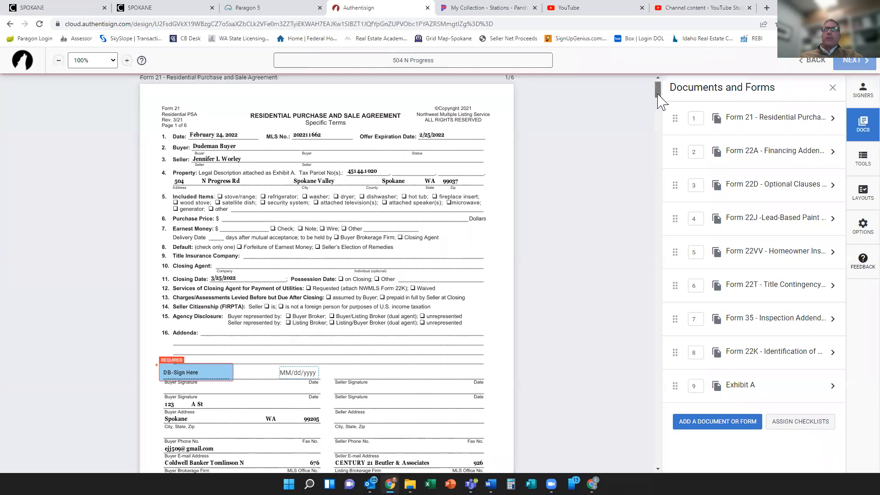
scroll(down, 3)
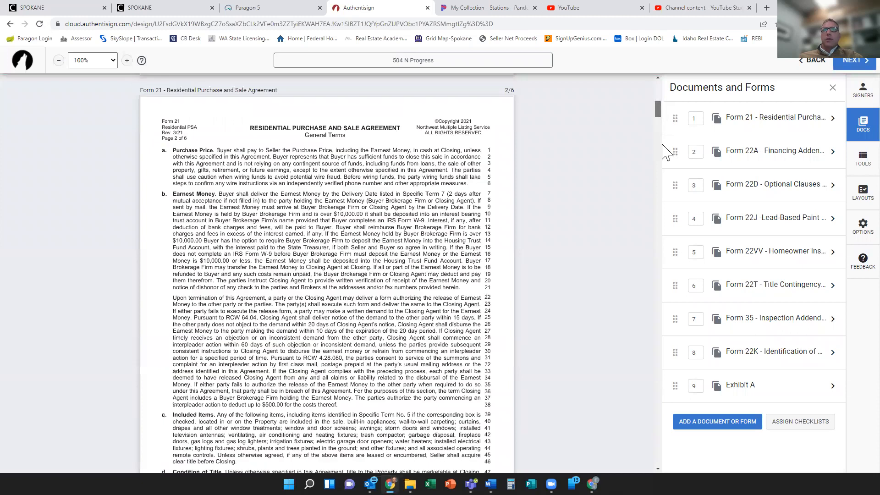
scroll(down, 3)
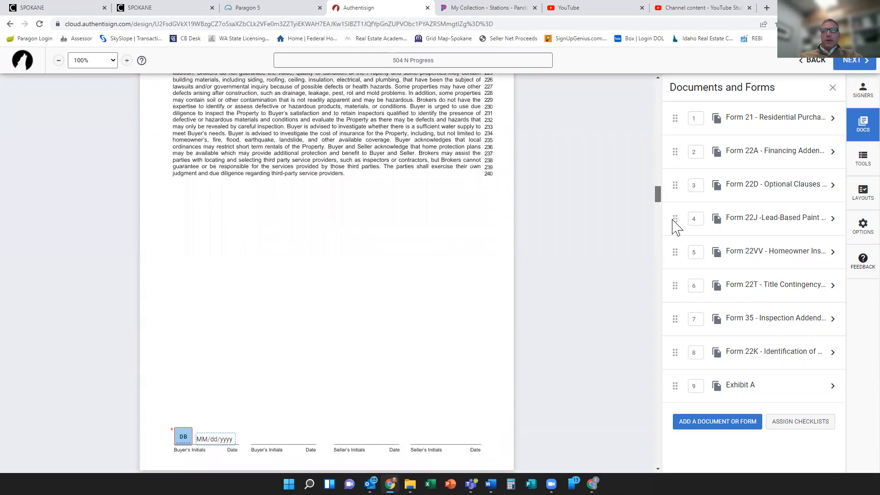
scroll(down, 3)
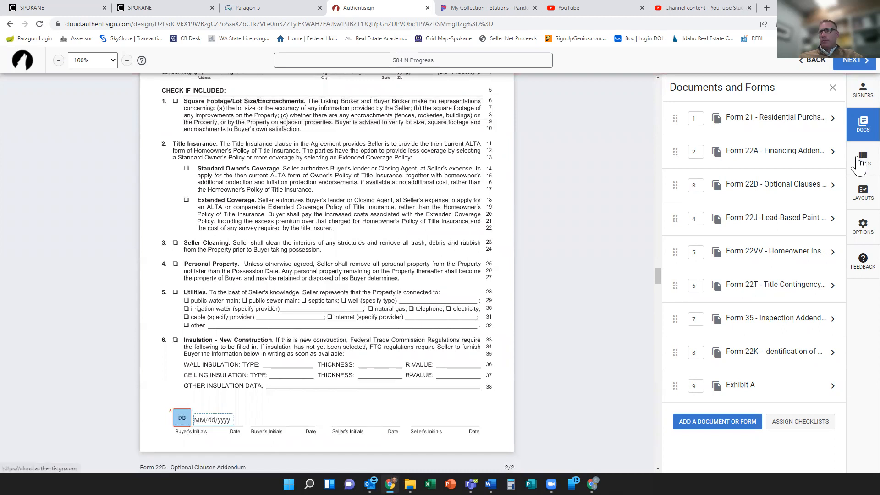
Step: Place an agent checkbox on item 3, Seller Cleaning, of the Form 22D addendum
click(863, 155)
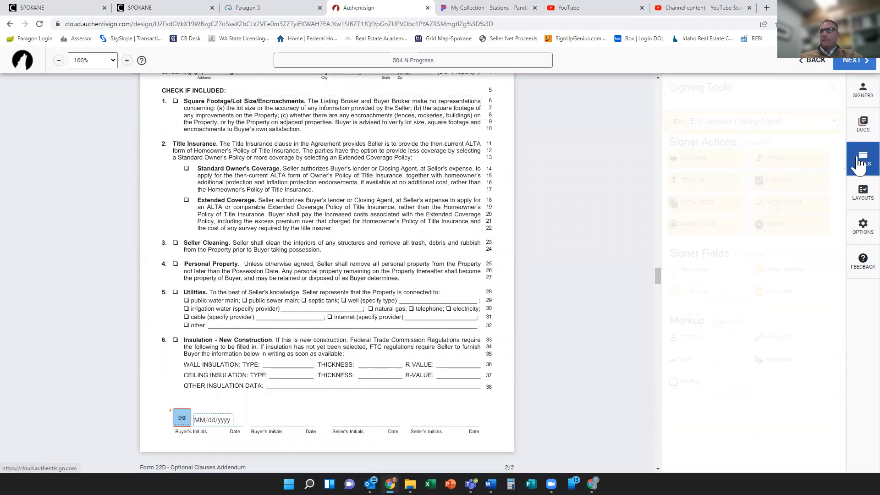
click(862, 159)
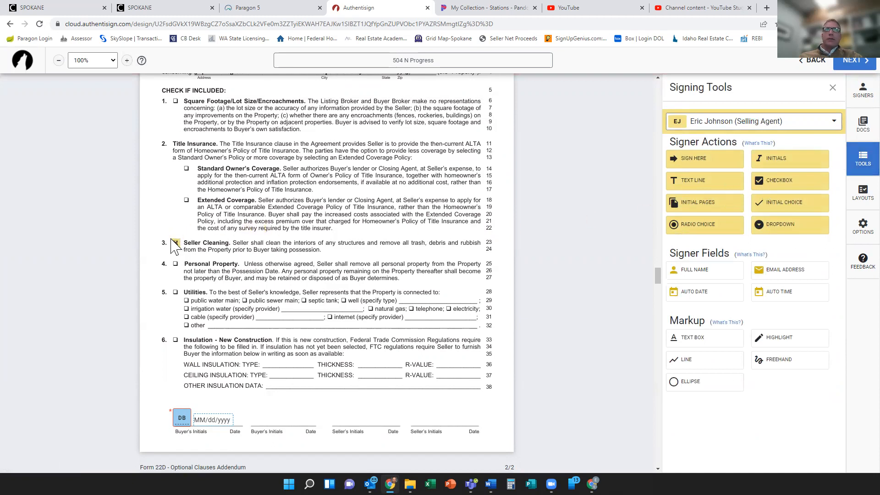
click(175, 242)
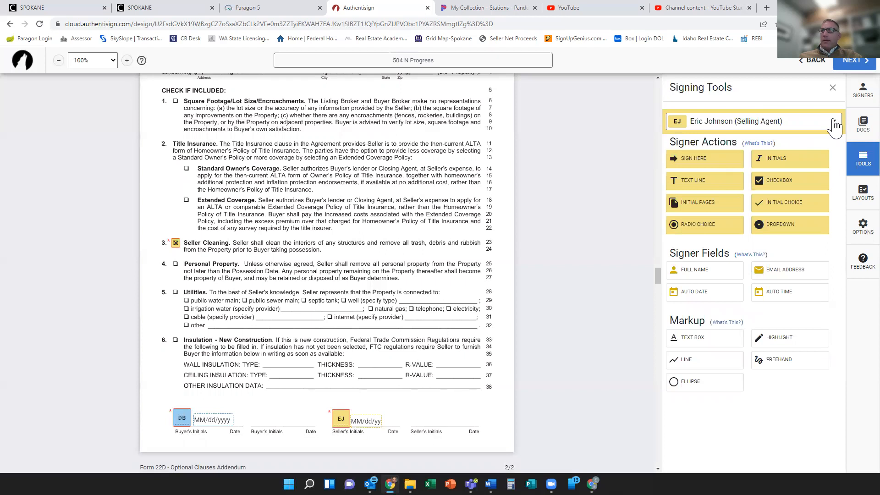
Step: Switch the active signer to Dudeman Buyer and scroll to the Identification of Utilities addendum
click(835, 121)
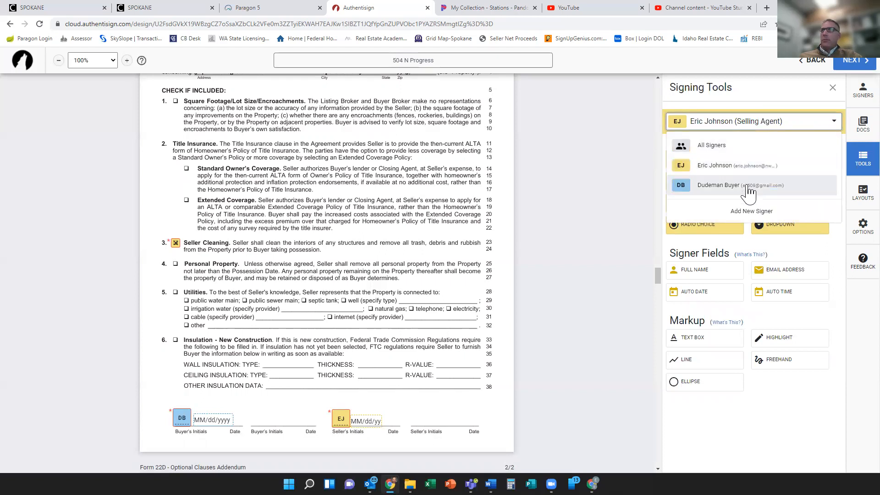
click(718, 185)
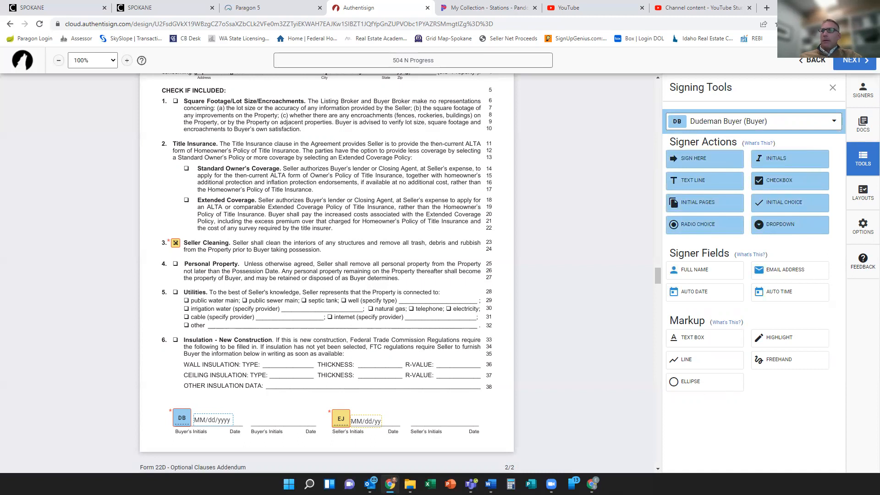
scroll(down, 3)
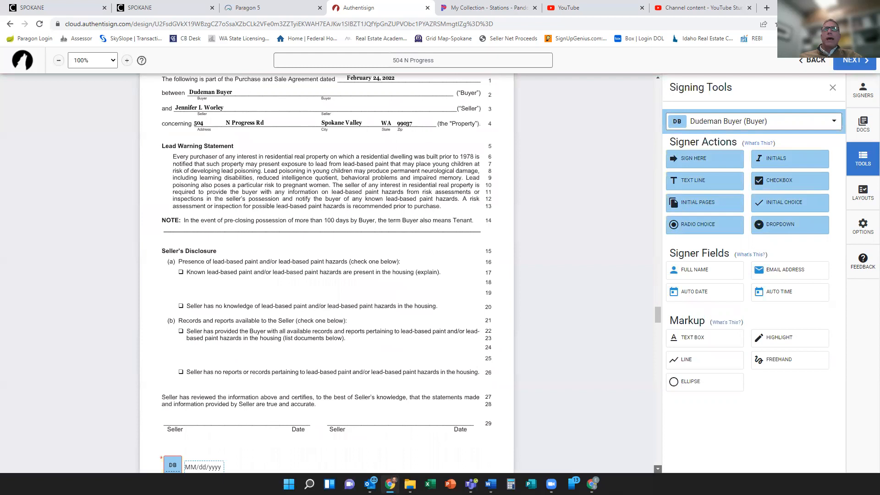
scroll(down, 3)
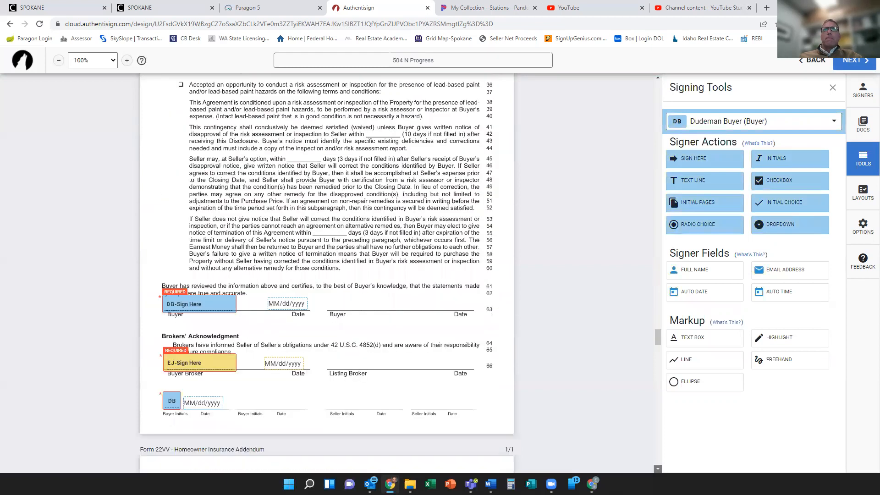
scroll(down, 3)
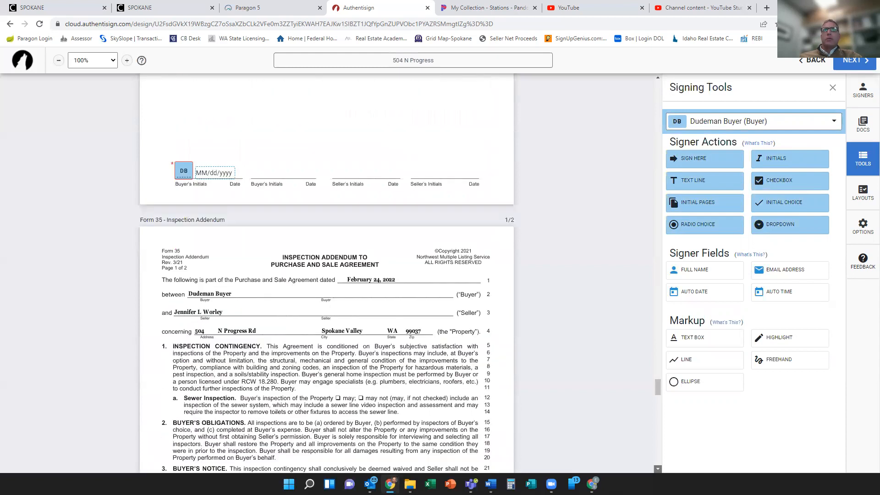
scroll(down, 3)
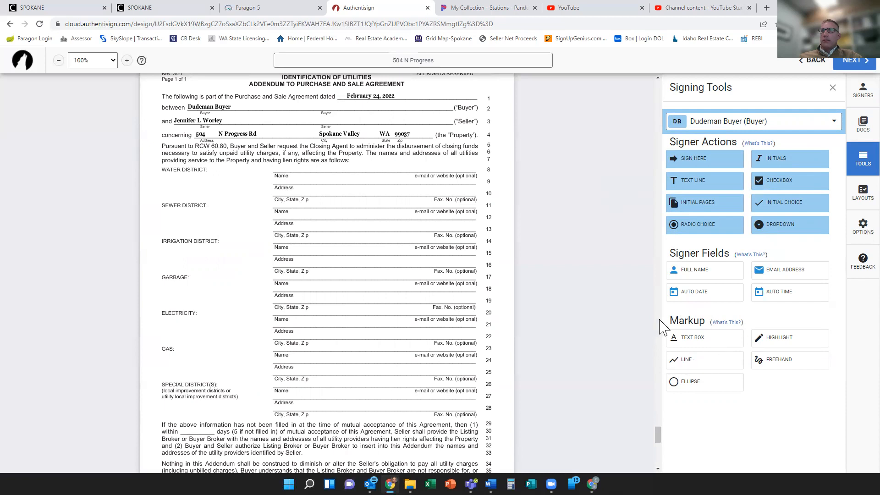
mouse_move(690, 343)
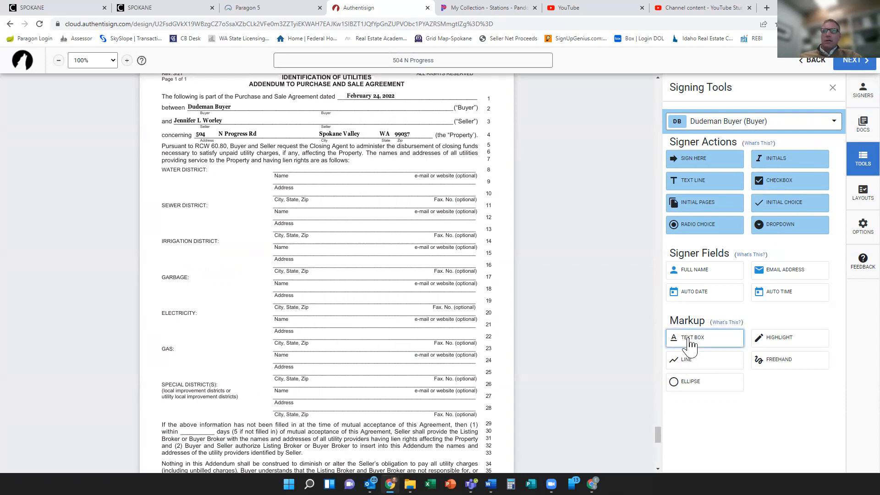
Step: Place a text box markup on the Water District Name line and type 'Whitworth'
click(692, 338)
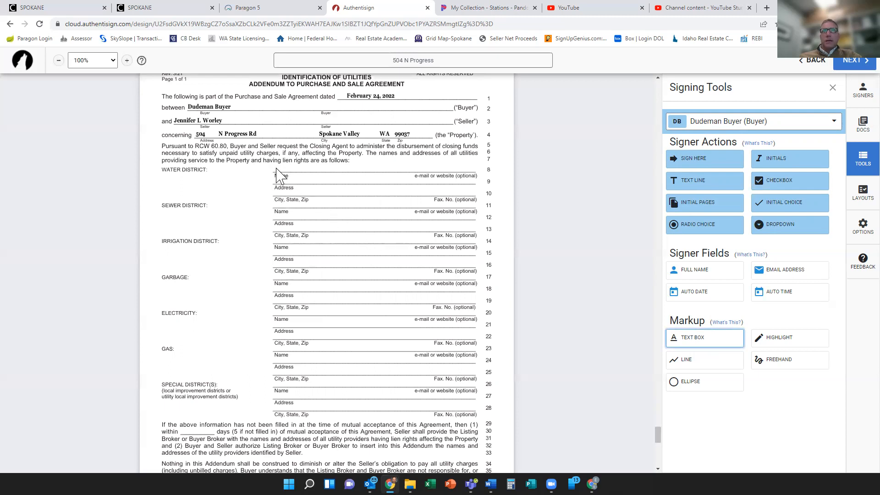
click(692, 337)
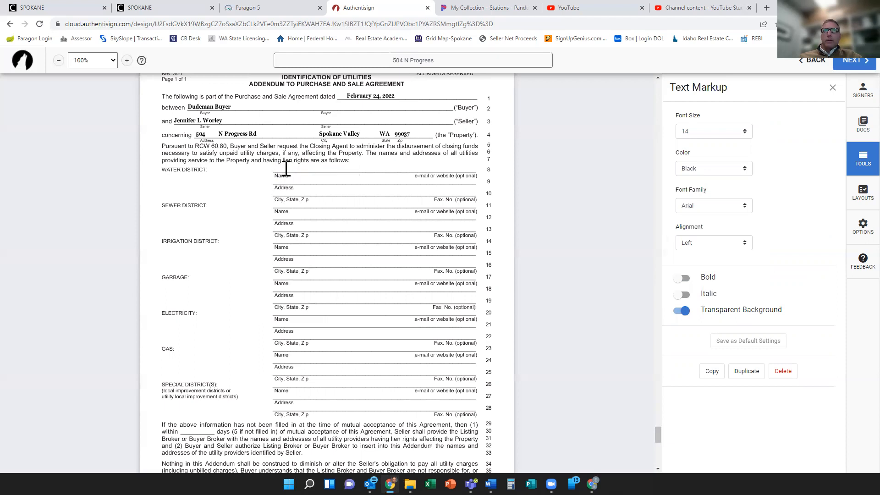
click(307, 167)
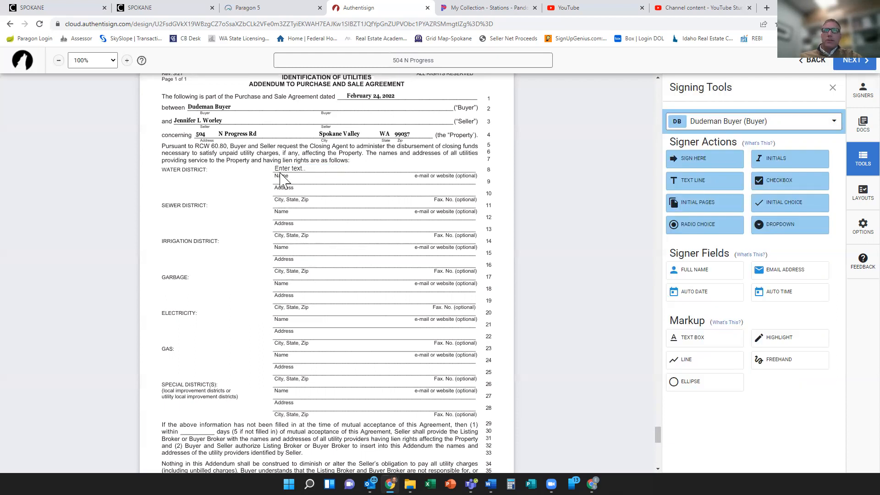
click(306, 169)
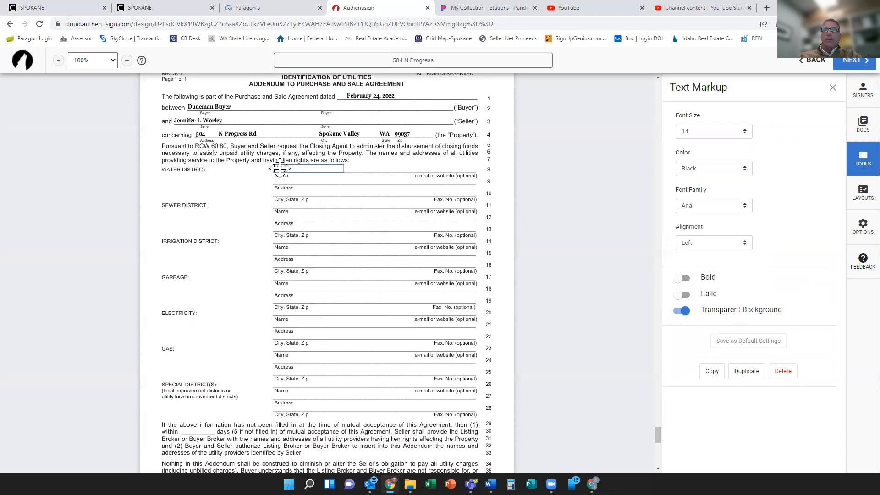
text(Whji)
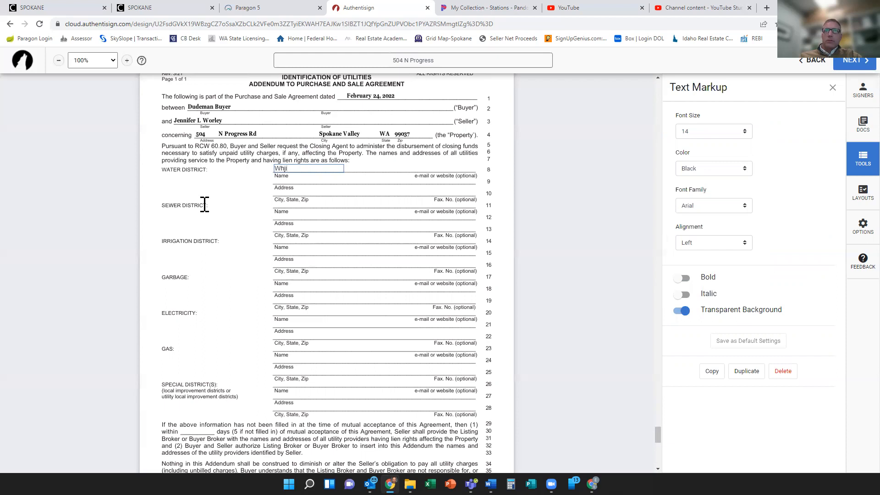
key(Backspace)
text(tworth W)
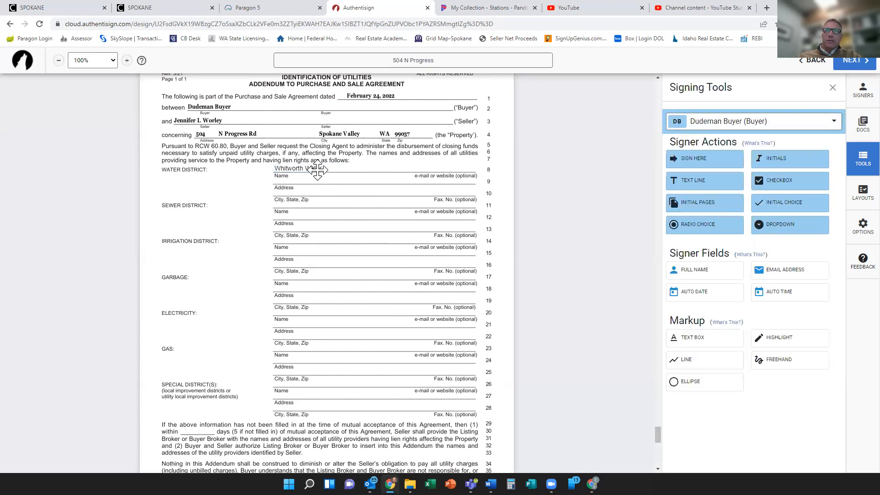
Step: Stretch the 'Whitworth Water' note along the water district line, then deselect it
click(308, 168)
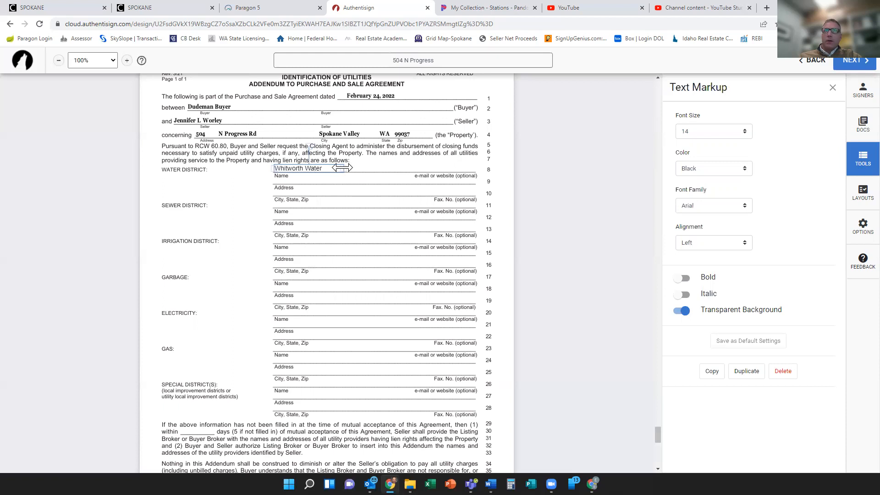
drag(345, 168, 382, 168)
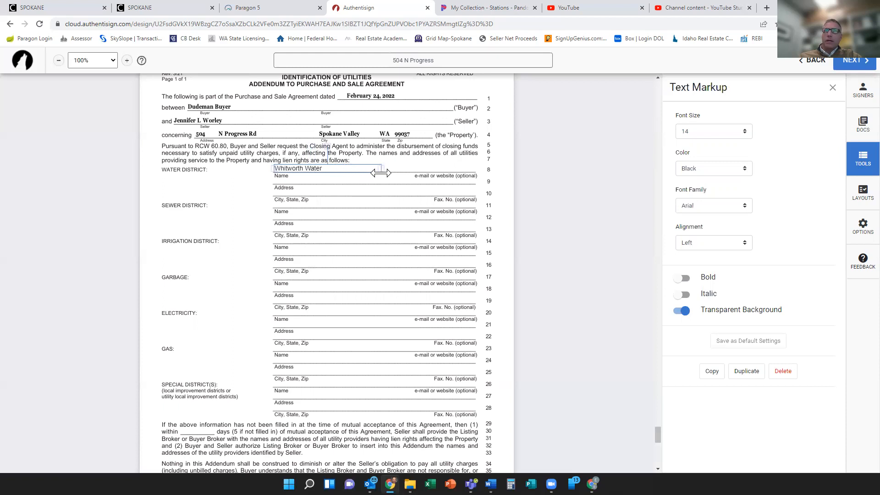
drag(382, 168, 460, 170)
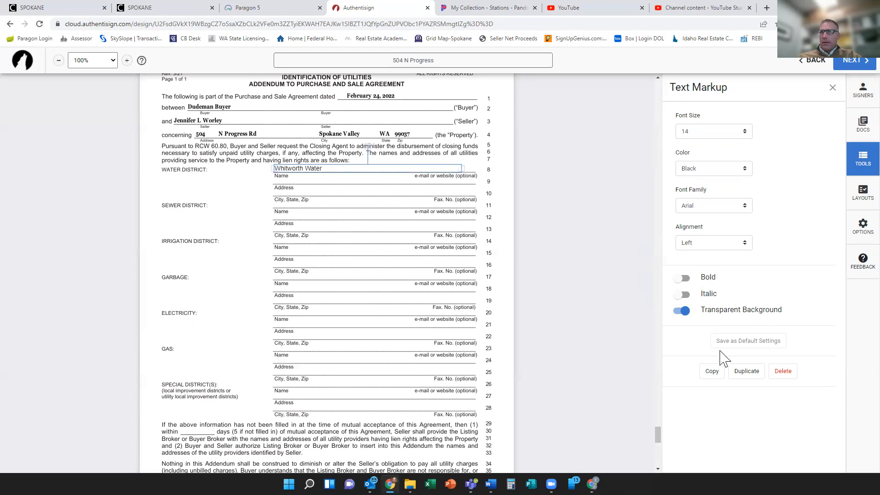
mouse_move(776, 132)
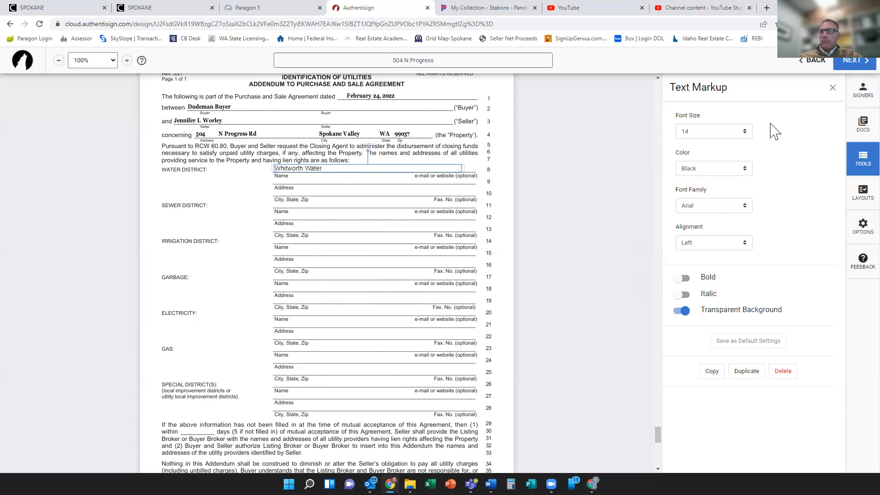
click(832, 87)
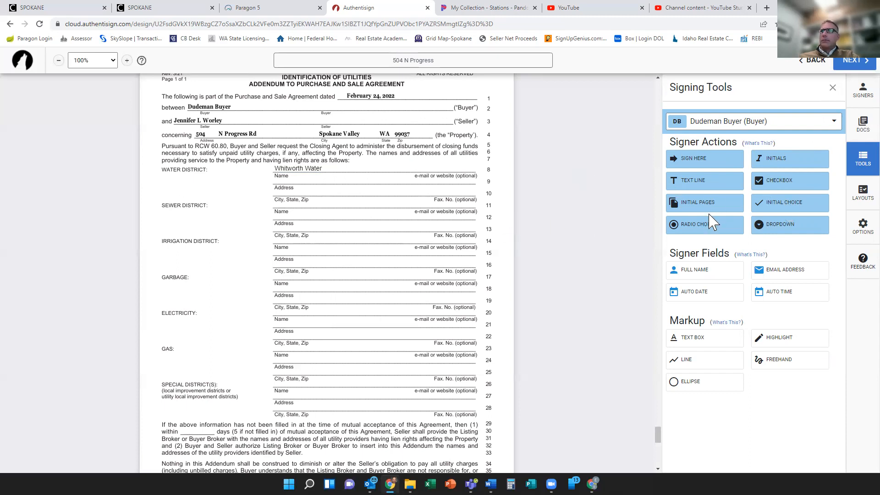
mouse_move(848, 188)
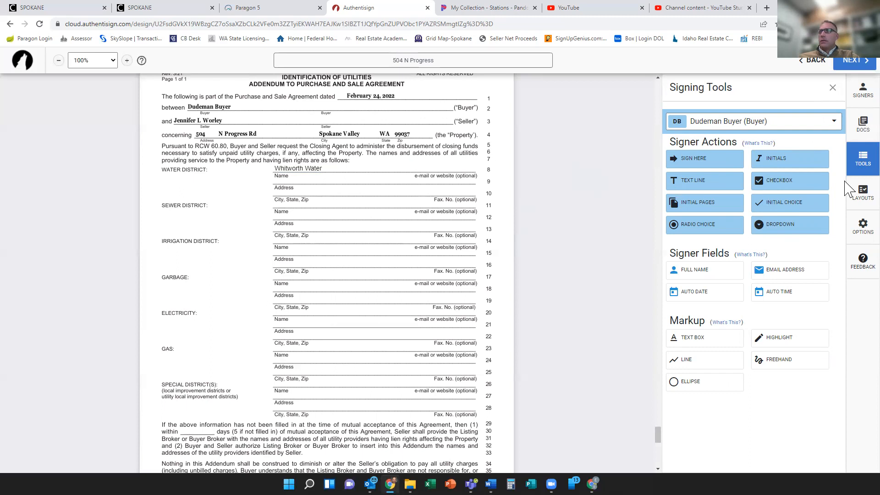
mouse_move(665, 438)
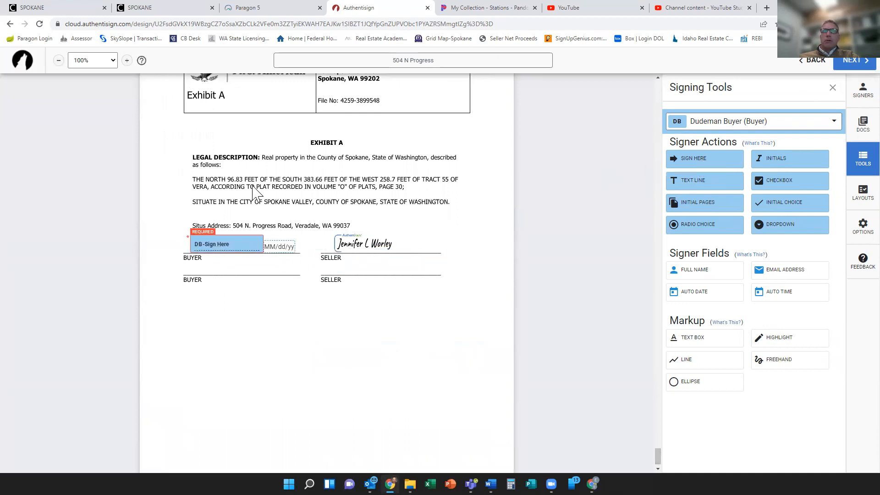
mouse_move(298, 251)
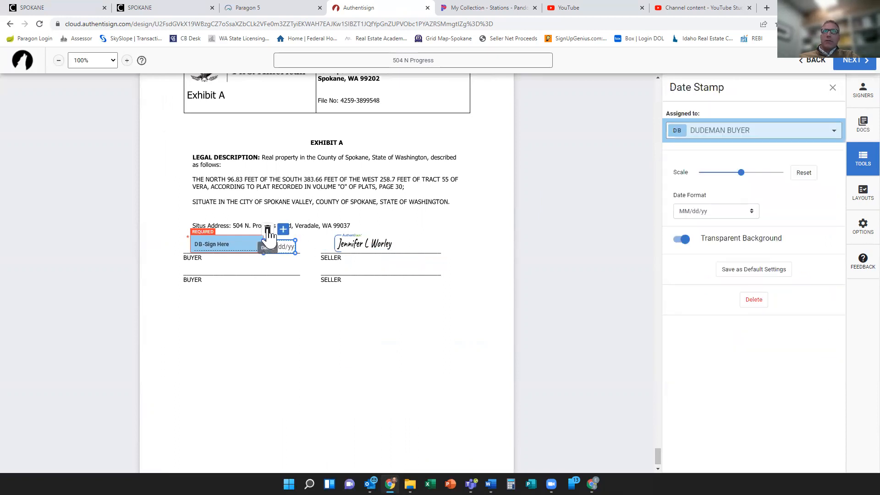
Step: Delete the MM/dd/yy date field beside the buyer's signature on Exhibit A
click(833, 88)
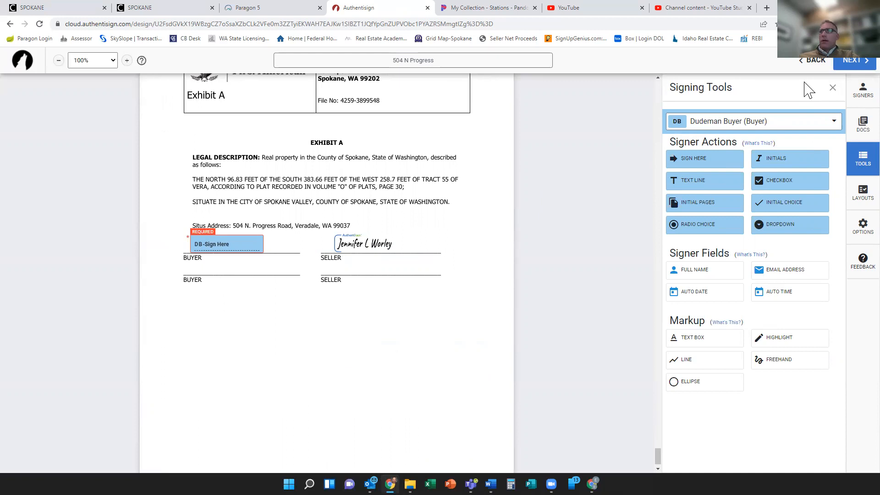
mouse_move(786, 104)
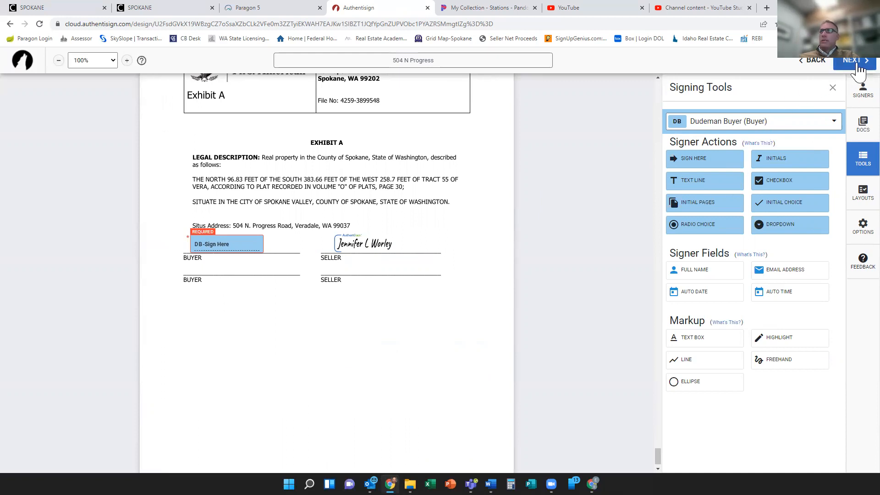
Step: Open Finalize Signing Setup with the 3/26/2022 expiration and view the reminder time choices
click(852, 60)
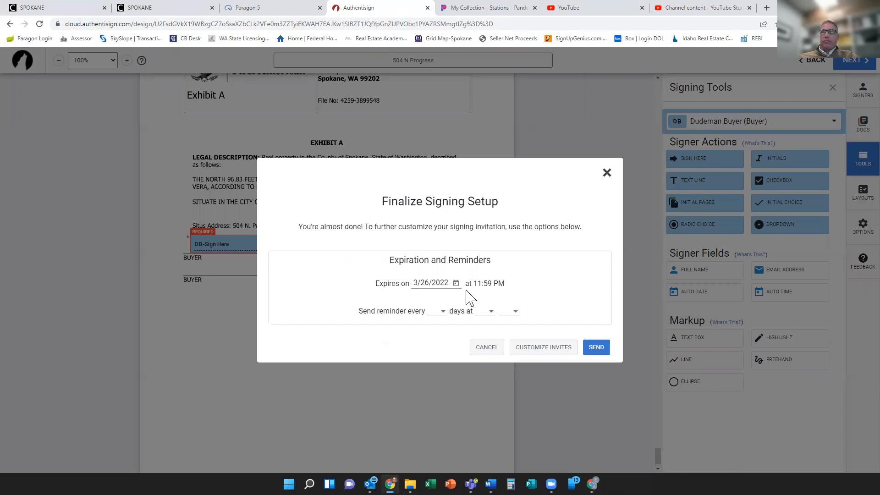
click(443, 311)
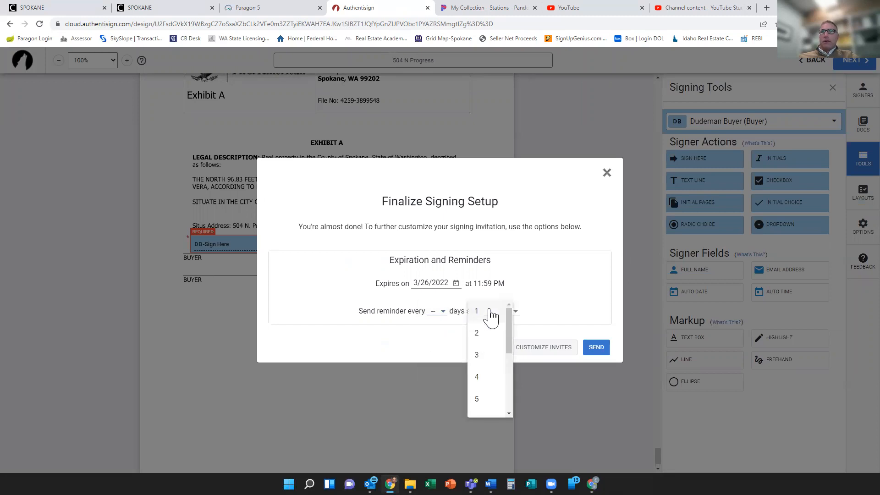
mouse_move(534, 292)
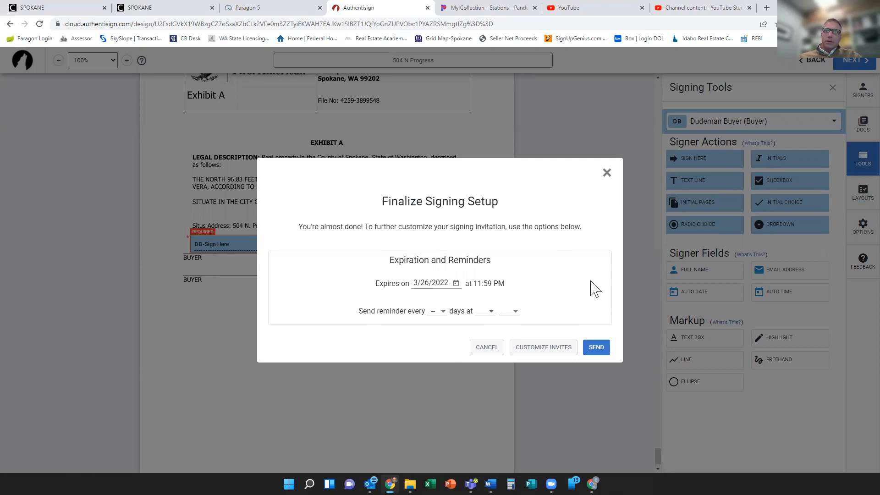
mouse_move(625, 215)
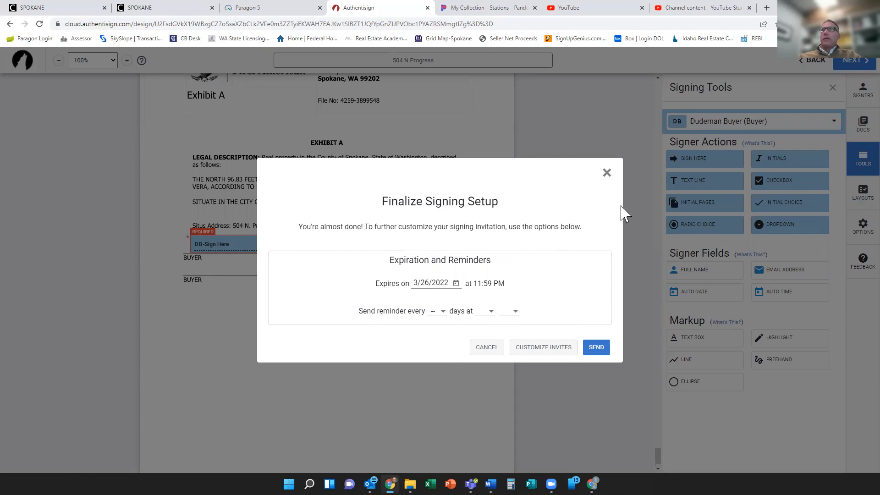
mouse_move(607, 173)
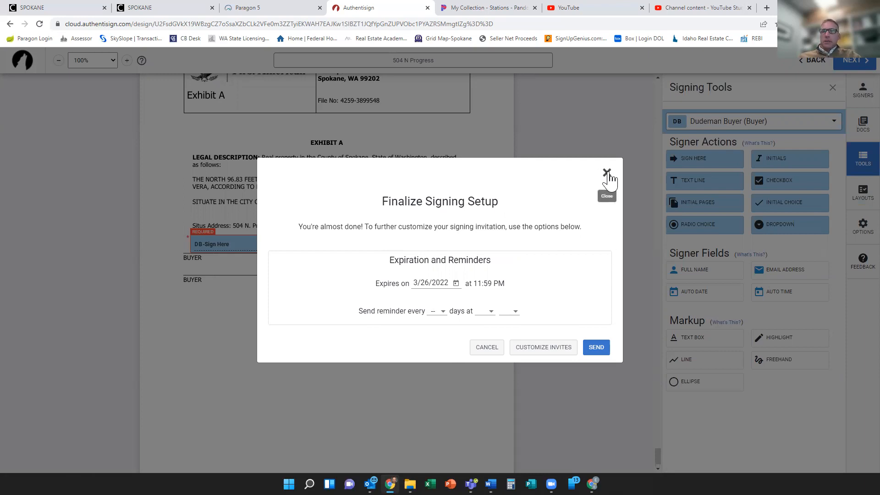